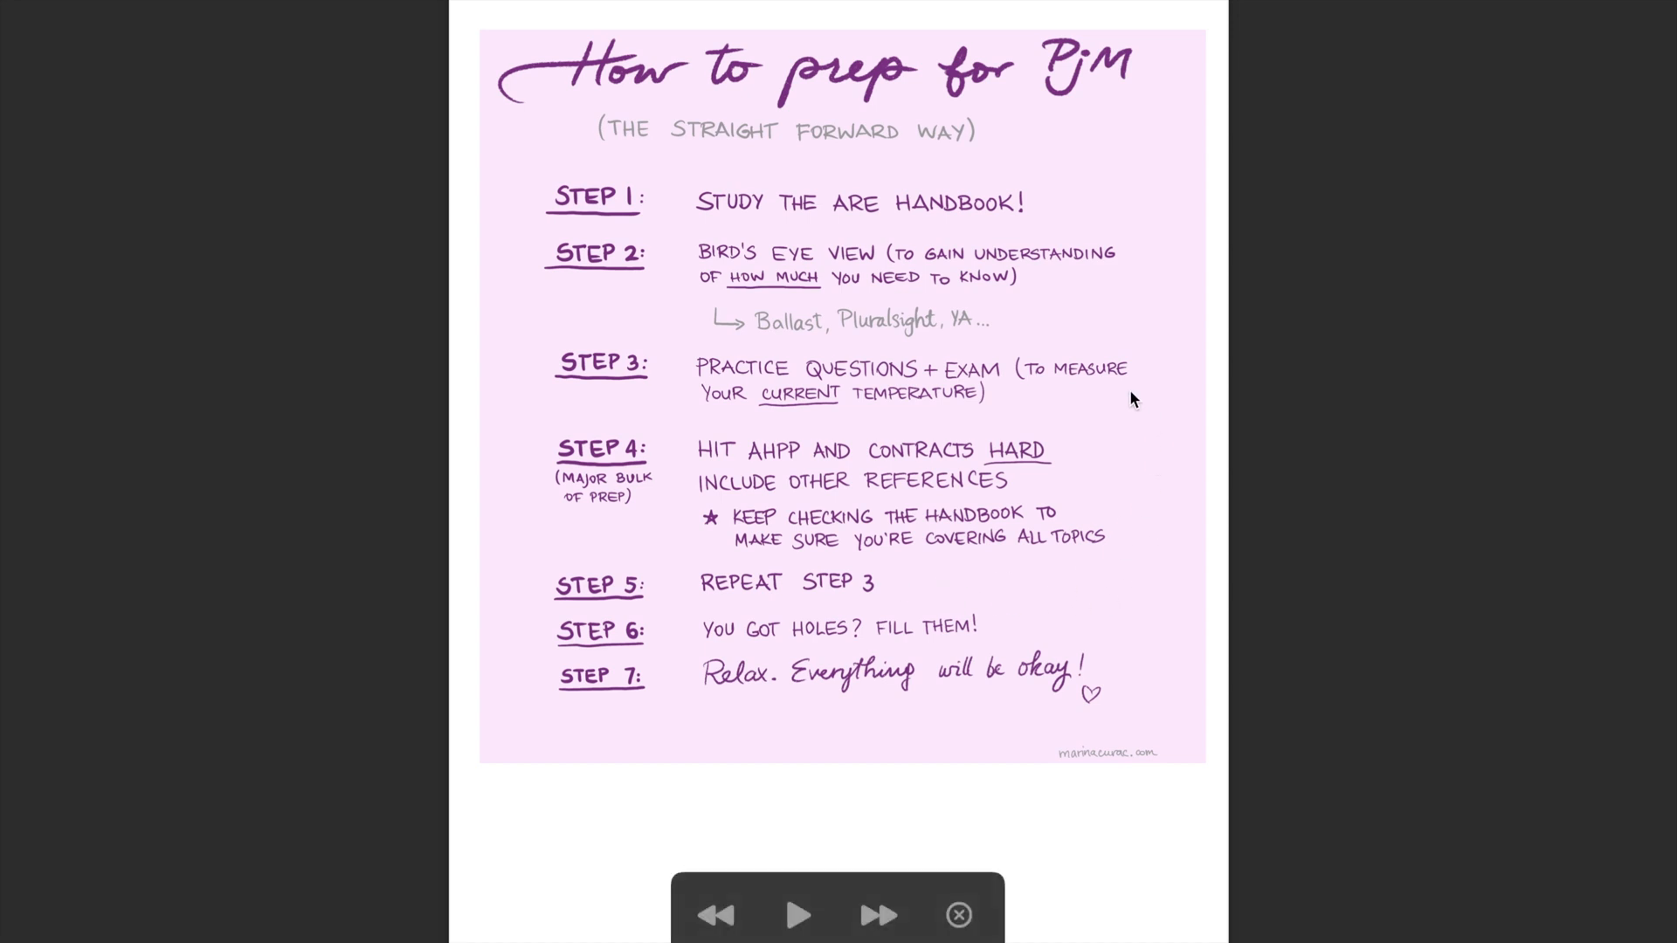
mouse_move(998, 585)
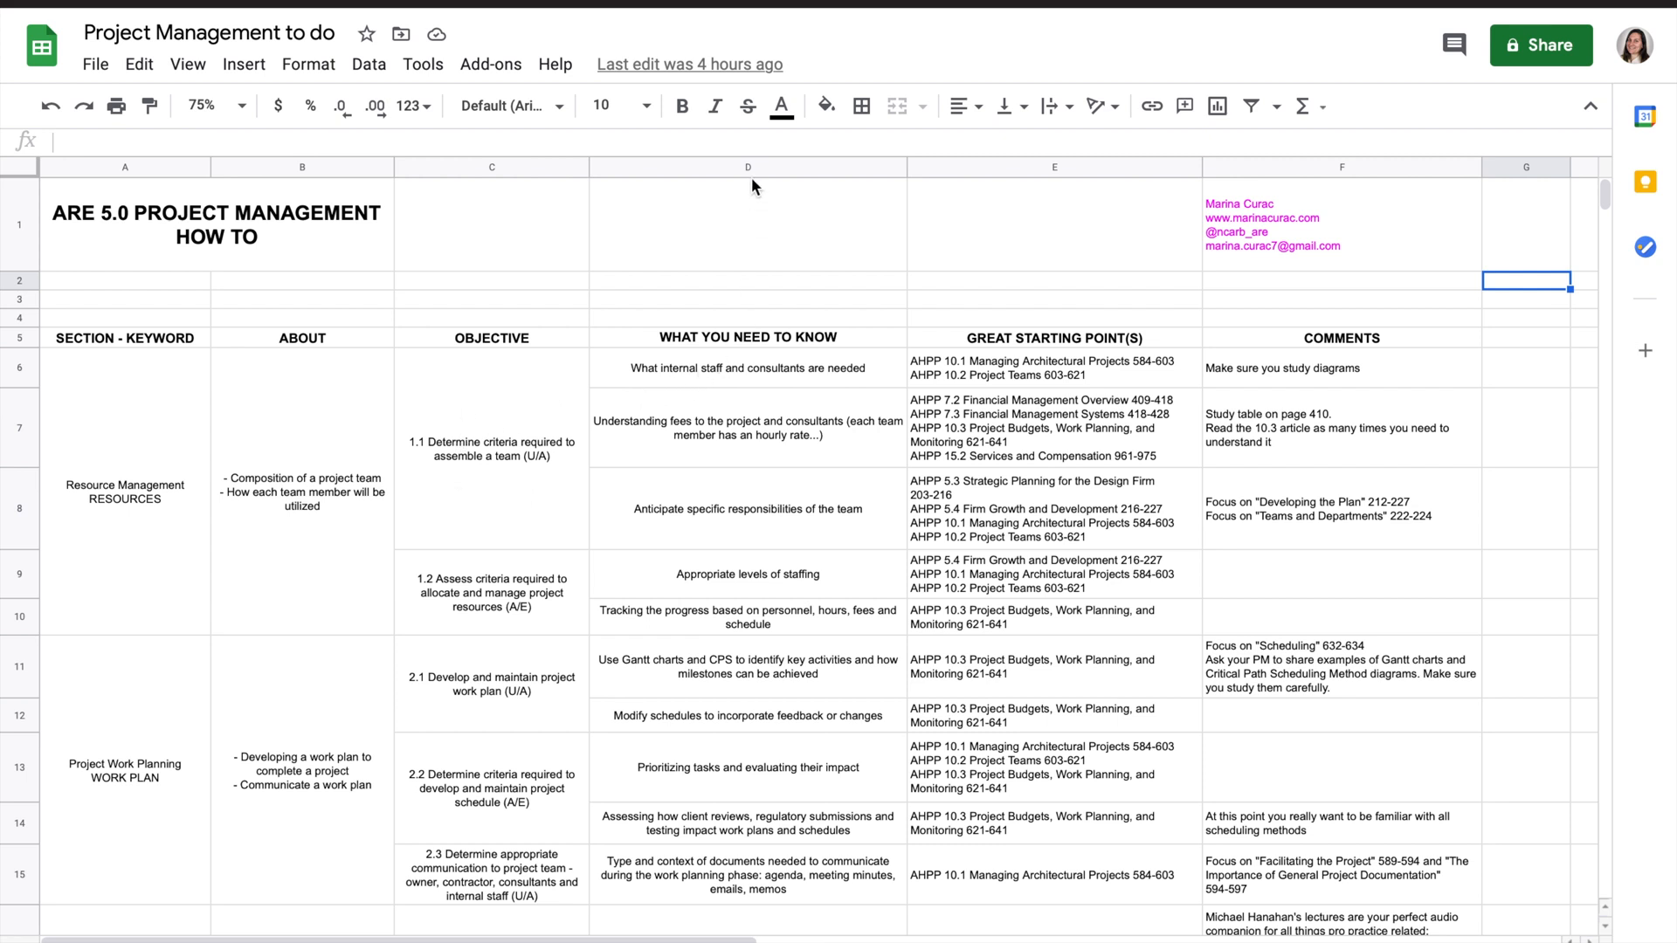
scroll("down", 3)
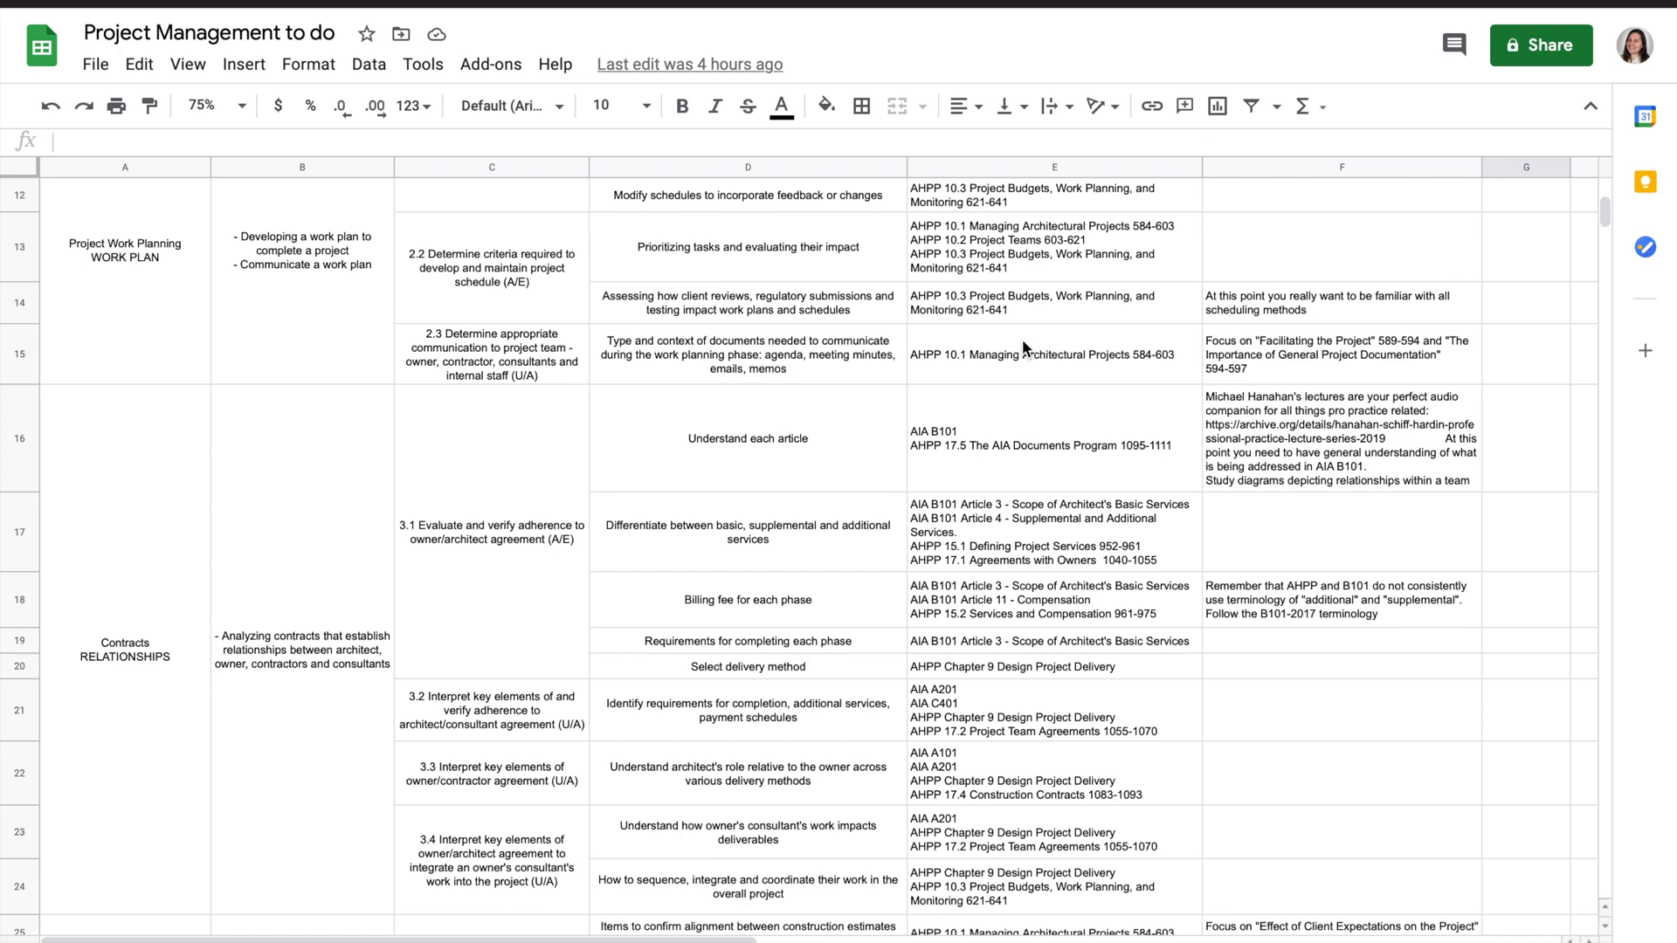